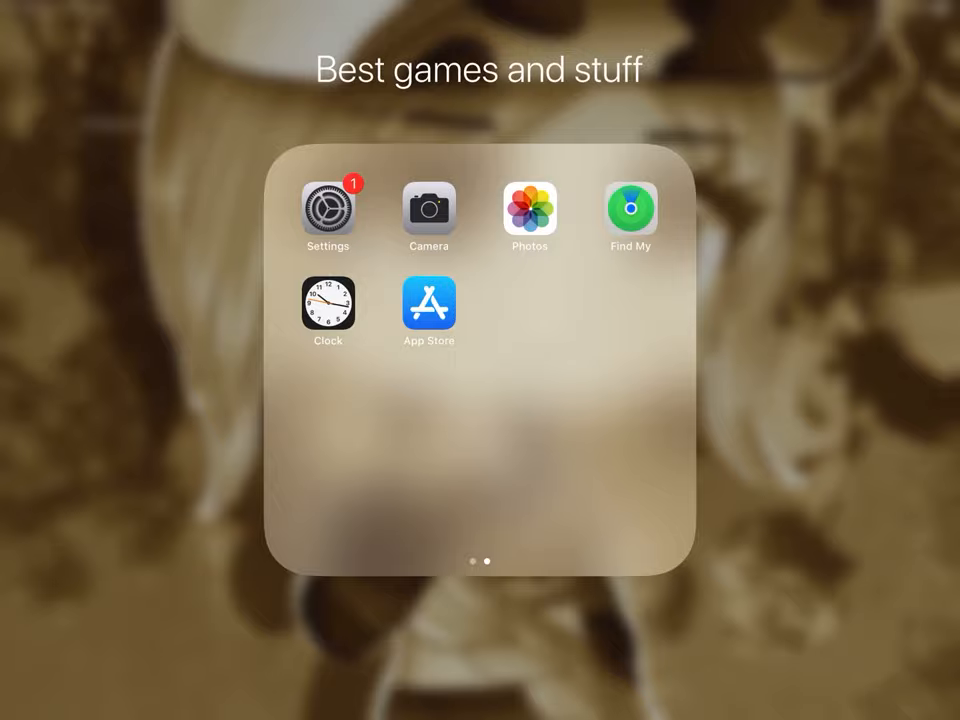
# Step: Search the App Store for 'Medibang' and select the MediBang Paint suggestion
pyautogui.click(428, 304)
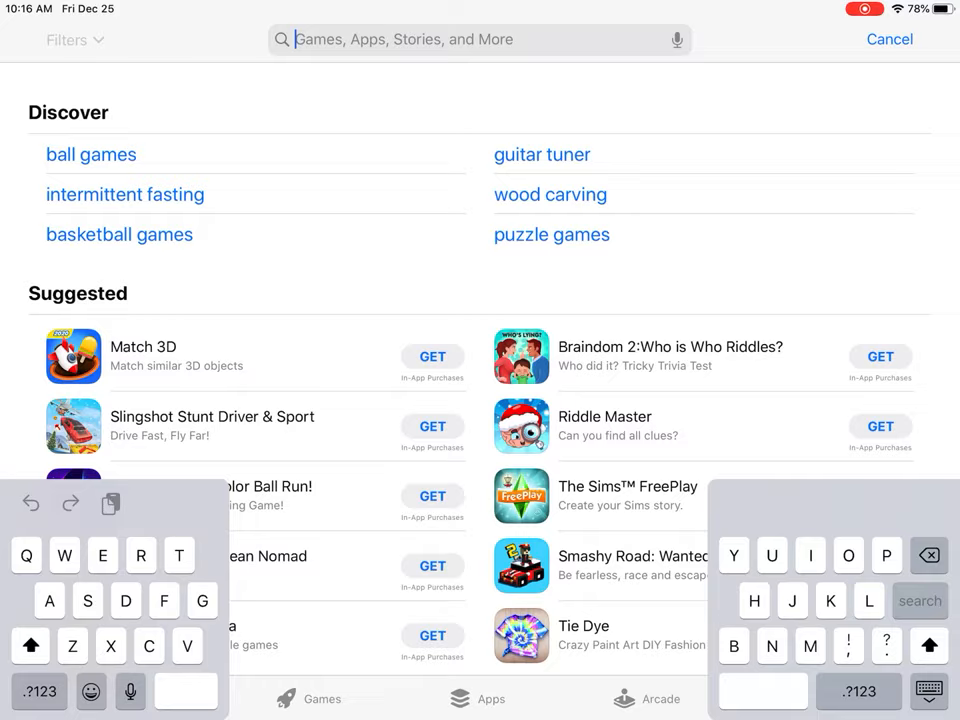
pyautogui.write('Medibang')
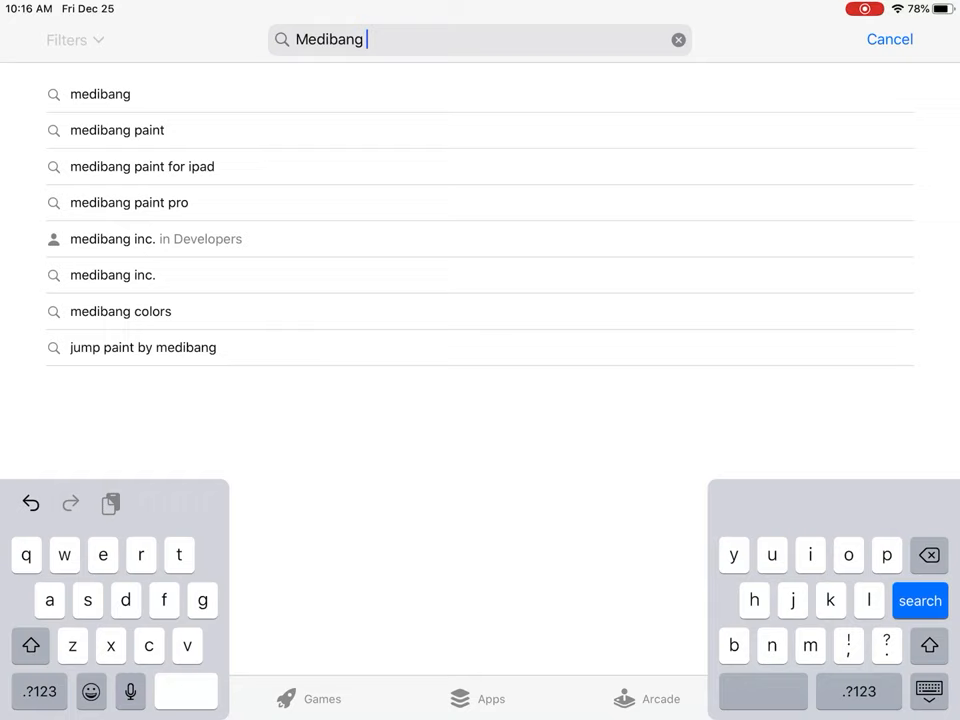
pyautogui.click(116, 130)
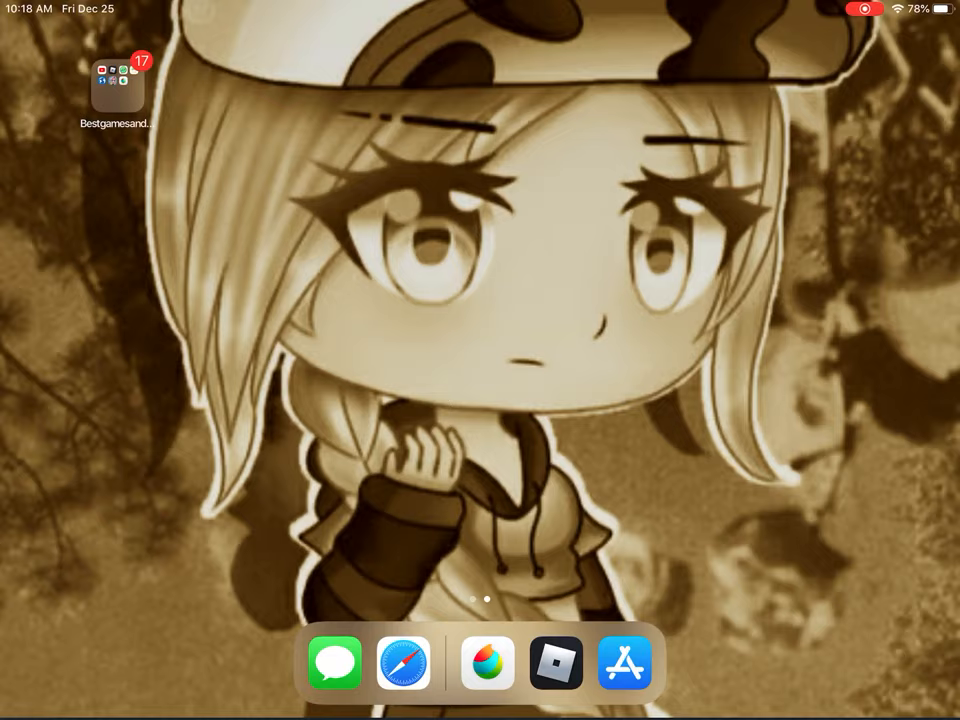
# Step: Launch MediBang Paint, enter My Gallery and create a new blank canvas
pyautogui.click(488, 662)
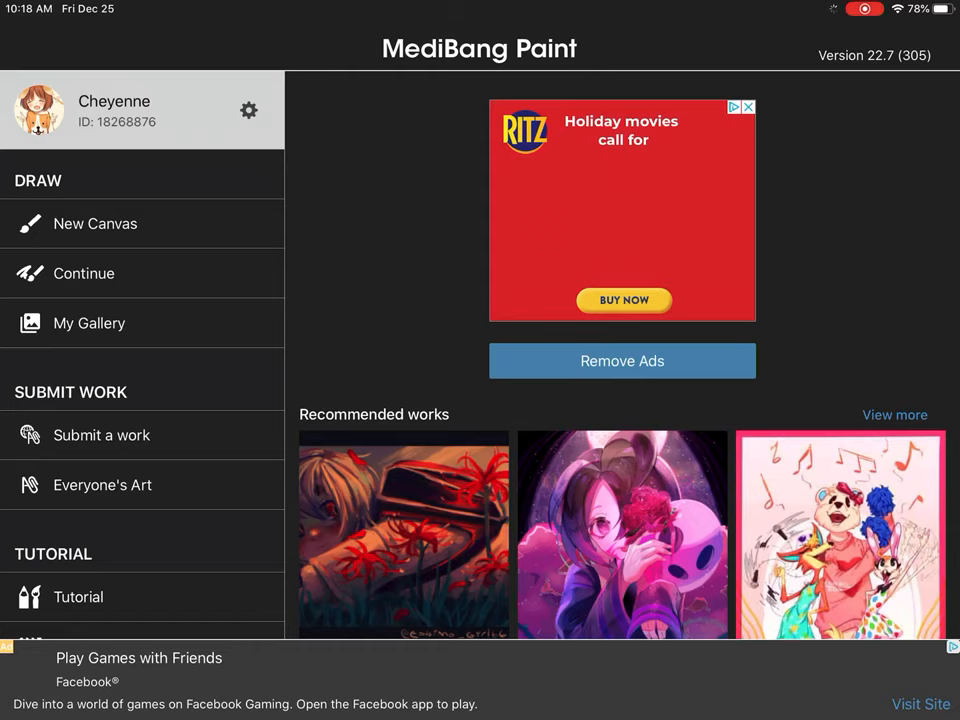
pyautogui.click(88, 324)
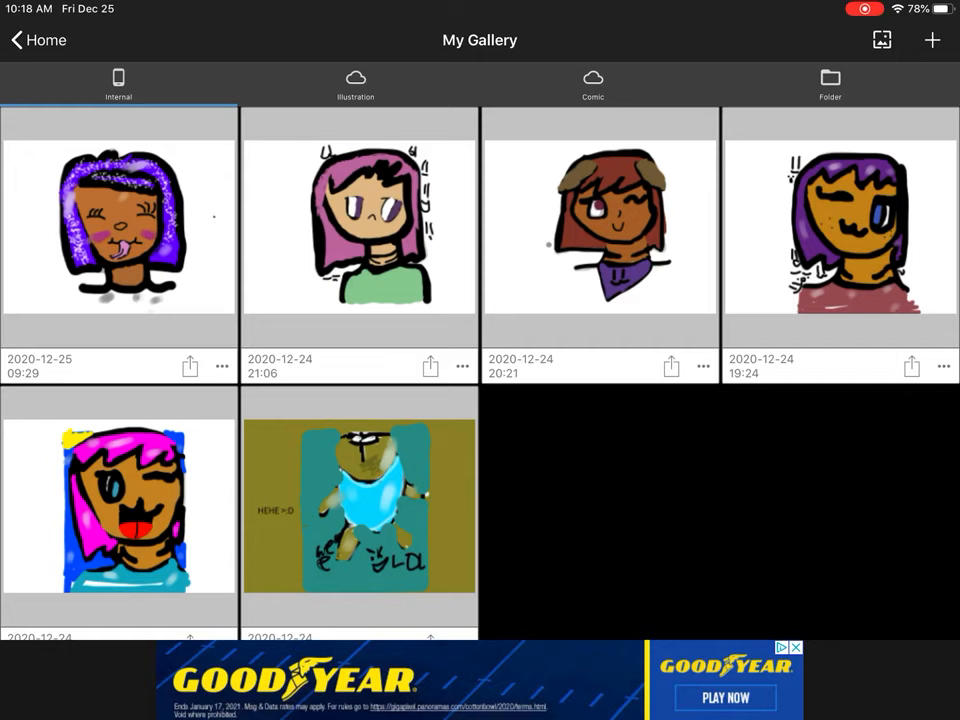
pyautogui.click(38, 40)
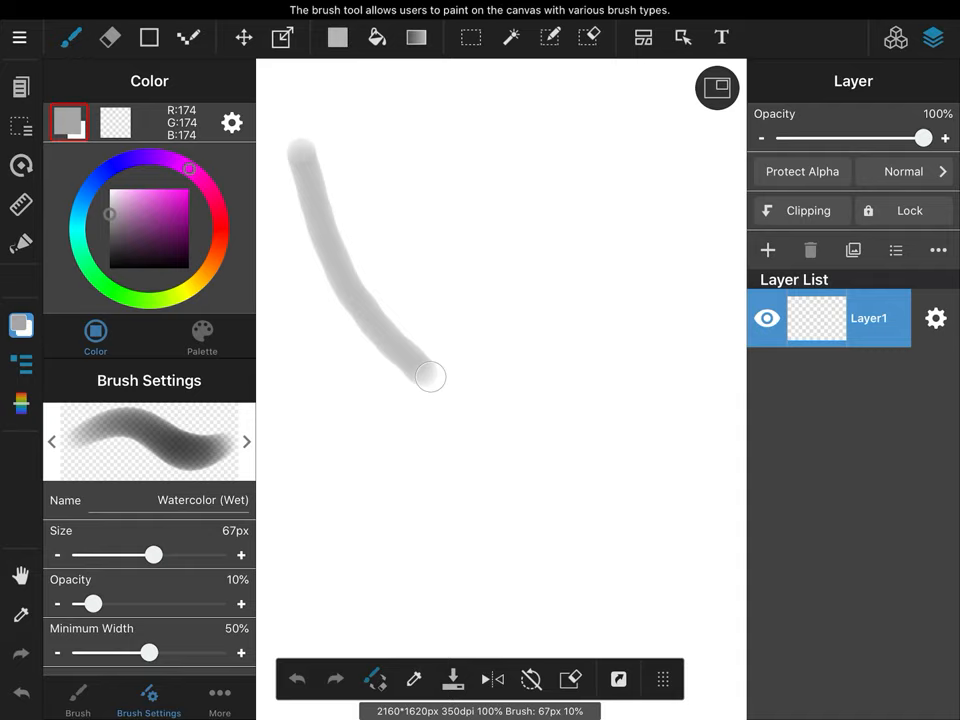
# Step: Sketch the grey head outline, then switch the brush type to Pencil
pyautogui.moveTo(430, 376); pyautogui.dragTo(700, 90)
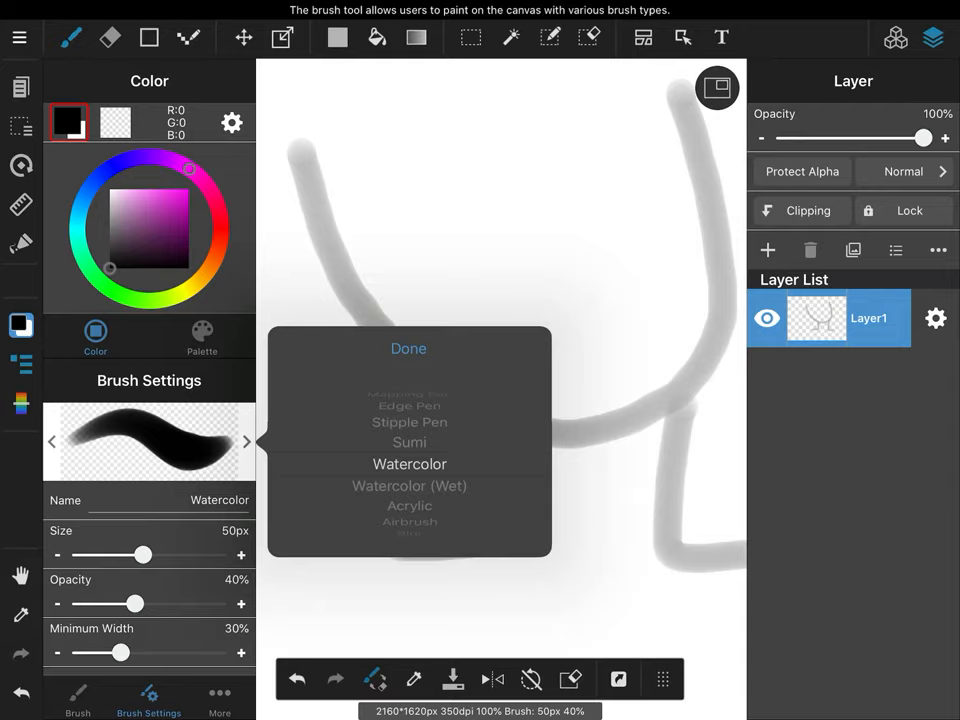
pyautogui.click(408, 486)
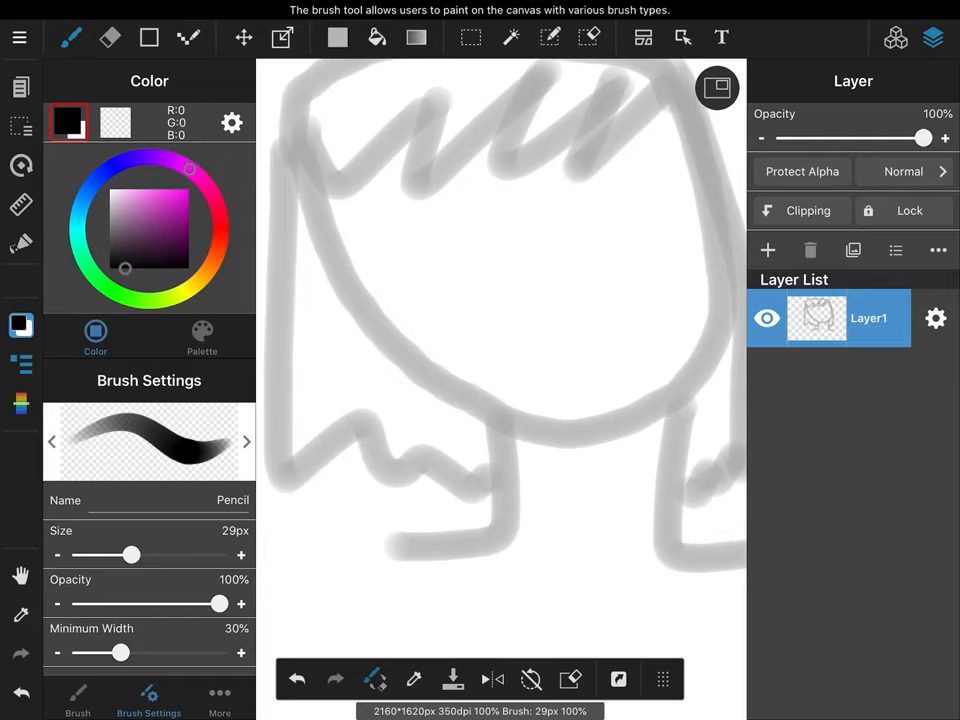
# Step: Raise the Pencil size to 63px and ink the face outline in black
pyautogui.moveTo(298, 144); pyautogui.dragTo(504, 418)
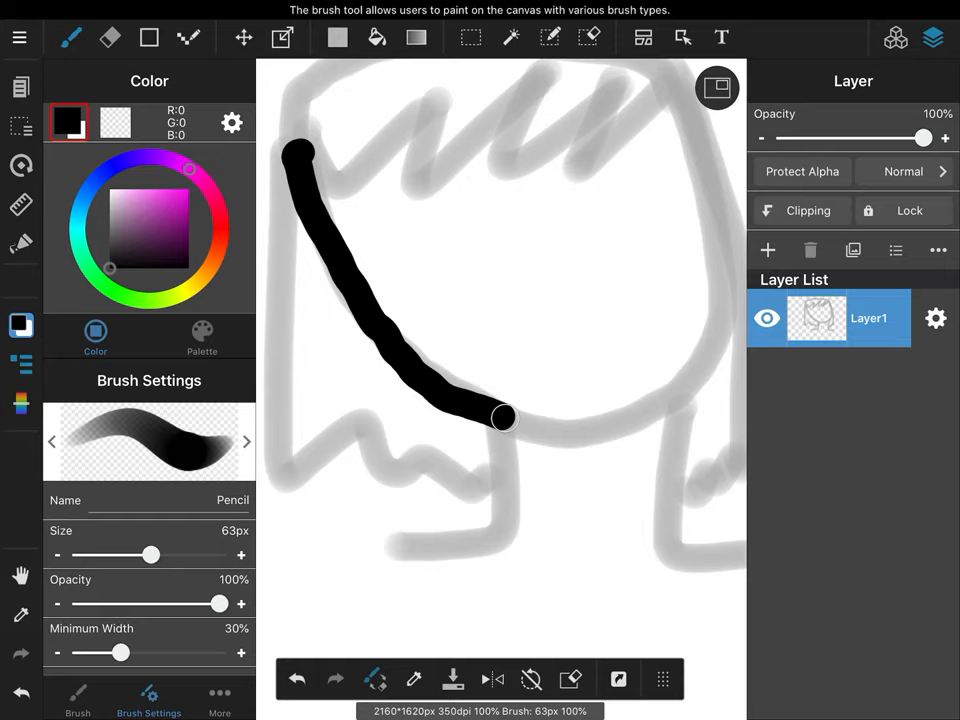
pyautogui.moveTo(504, 418); pyautogui.dragTo(430, 44)
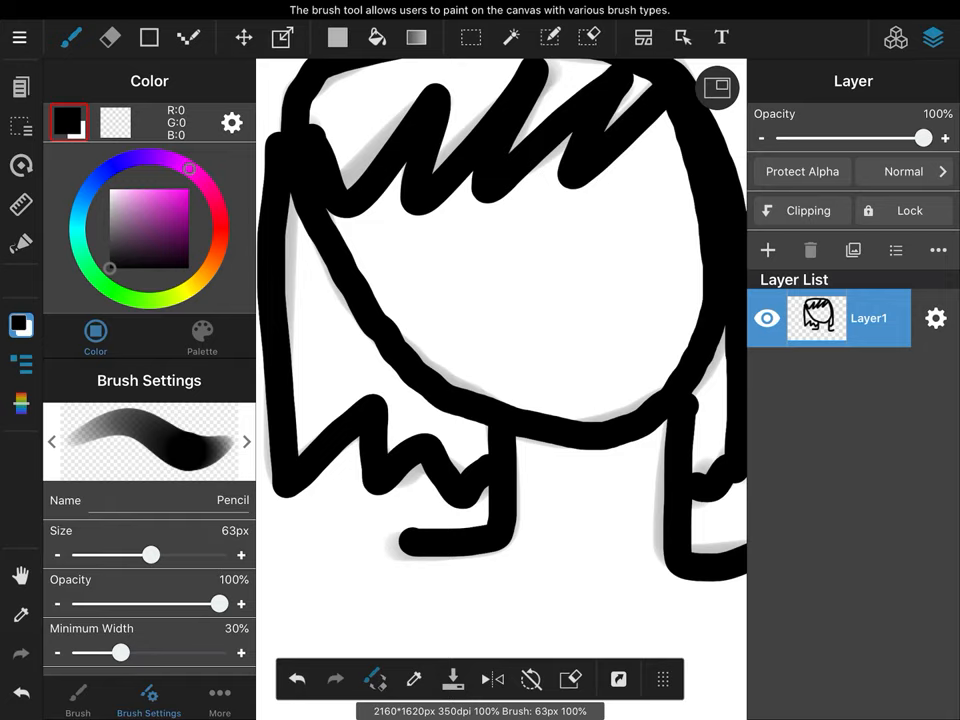
# Step: Fill the face and neck with a peach skin tone using the Bucket Tool
pyautogui.click(144, 224)
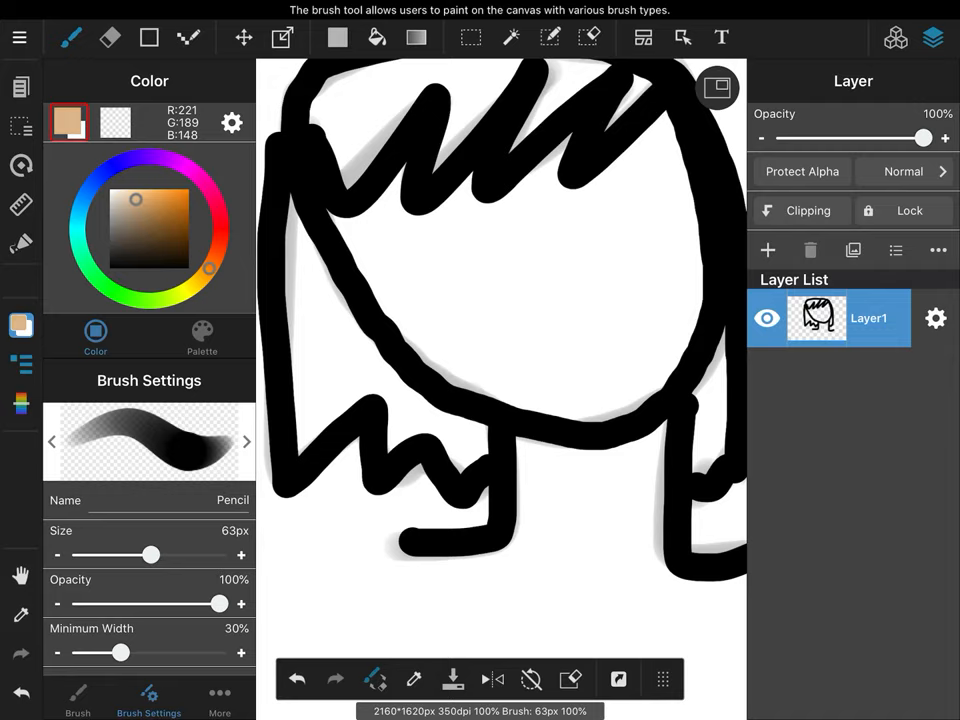
pyautogui.moveTo(150, 556); pyautogui.dragTo(100, 556)
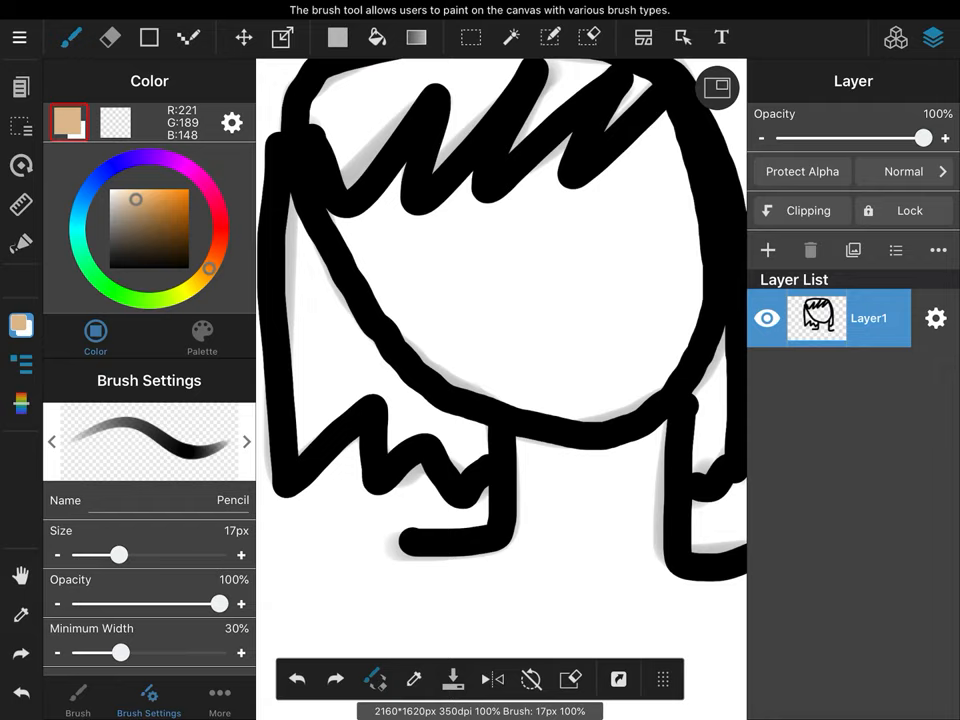
pyautogui.click(376, 36)
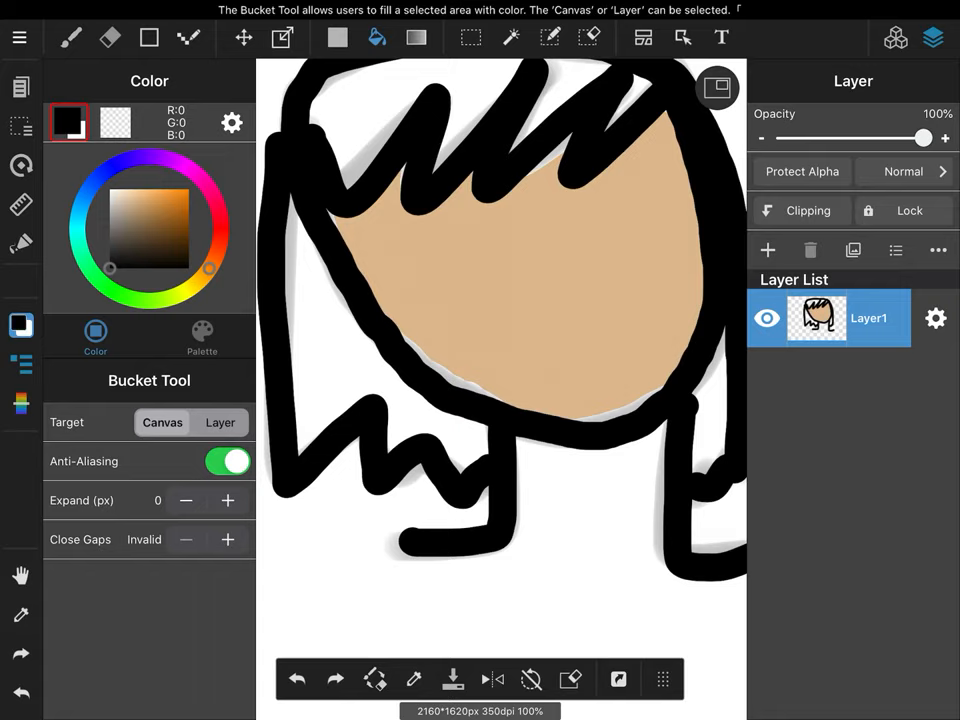
pyautogui.click(70, 36)
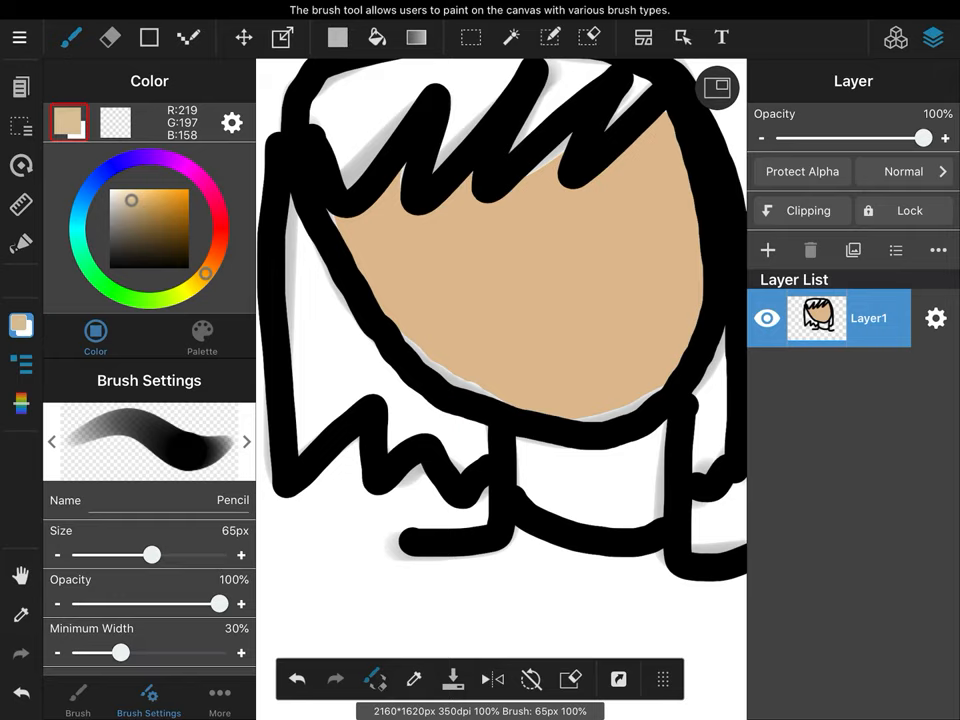
pyautogui.click(376, 36)
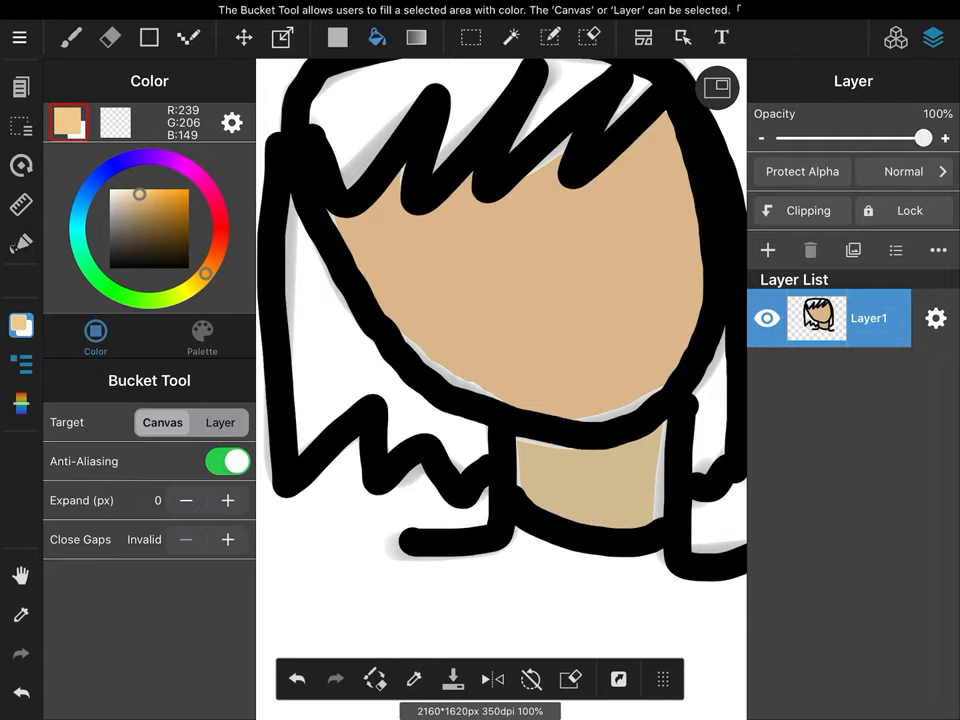
pyautogui.click(70, 36)
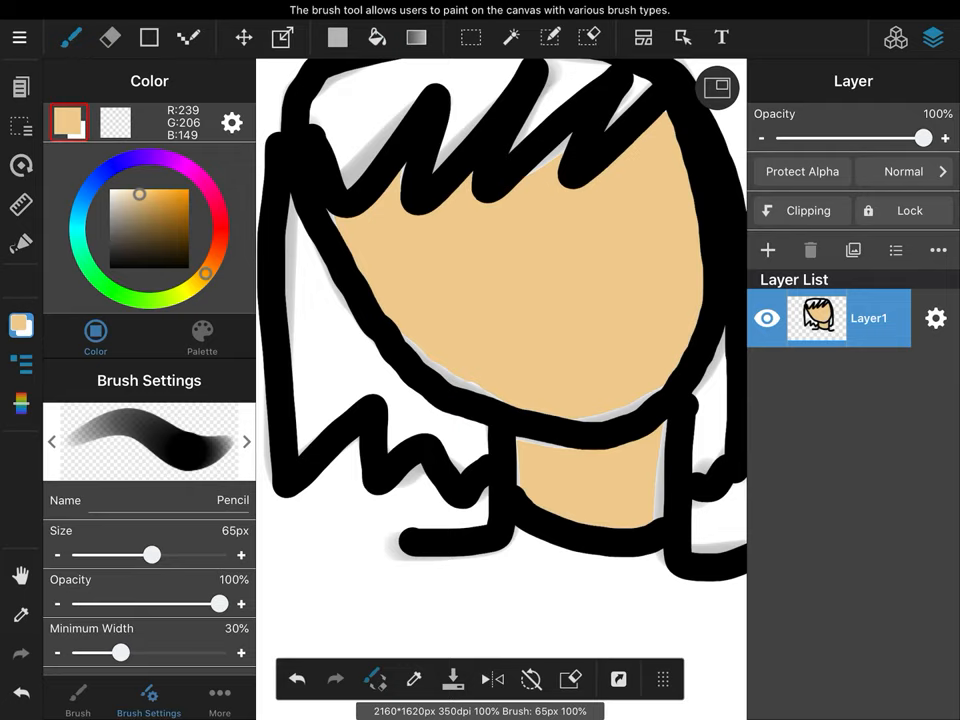
# Step: Return to the Pencil brush and reduce its size for detail work
pyautogui.moveTo(148, 554); pyautogui.dragTo(98, 554)
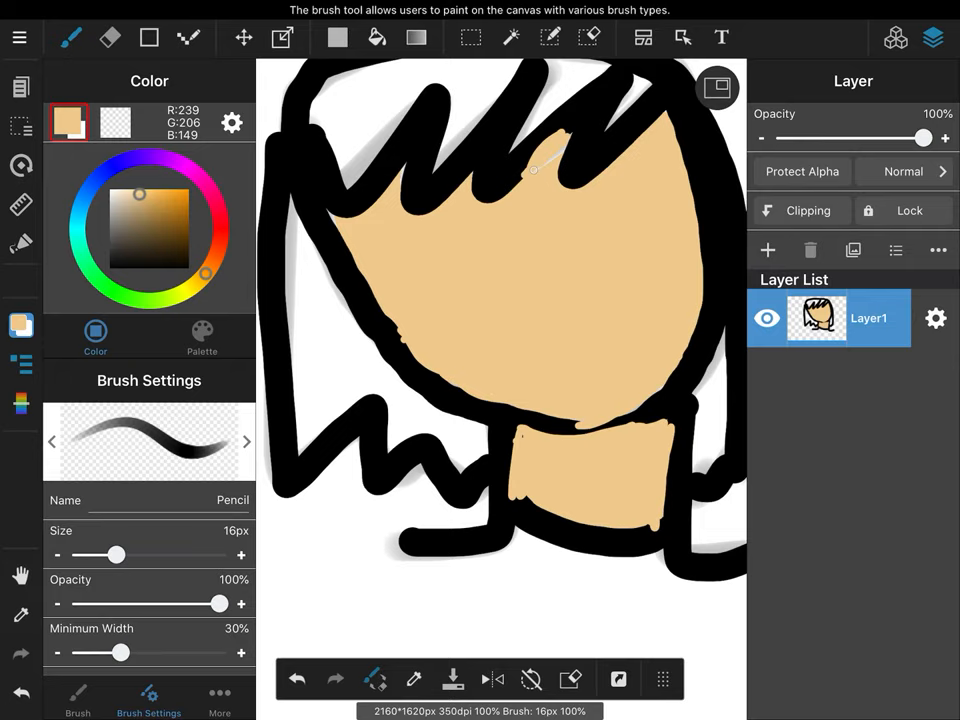
pyautogui.moveTo(540, 170); pyautogui.dragTo(390, 180)
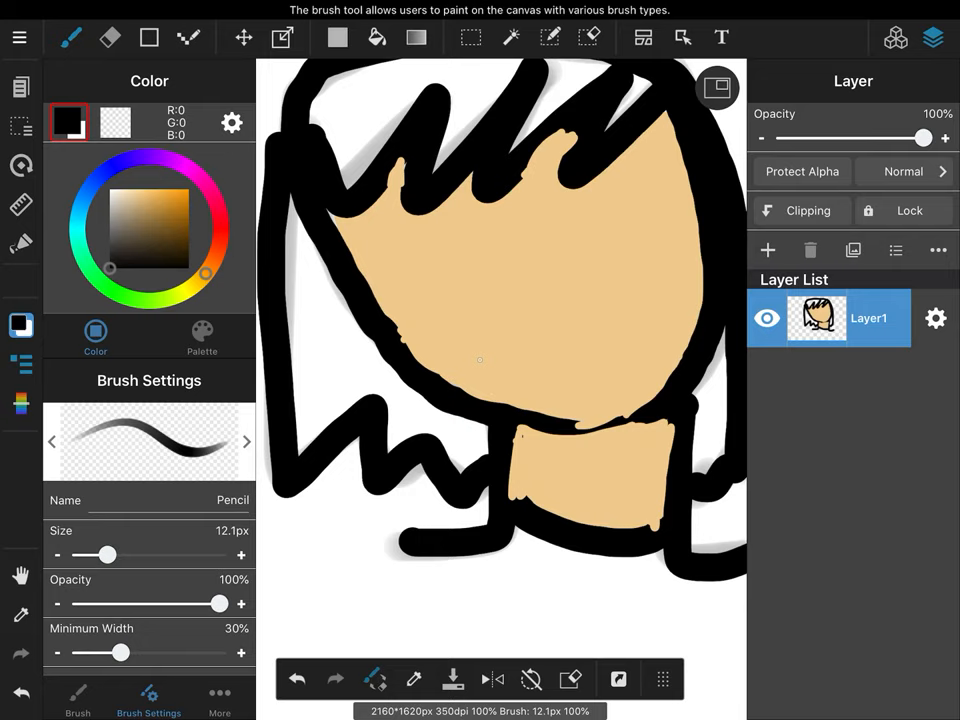
# Step: Draw a black collar line across the base of the neck at about 34px
pyautogui.moveTo(98, 556); pyautogui.dragTo(136, 556)
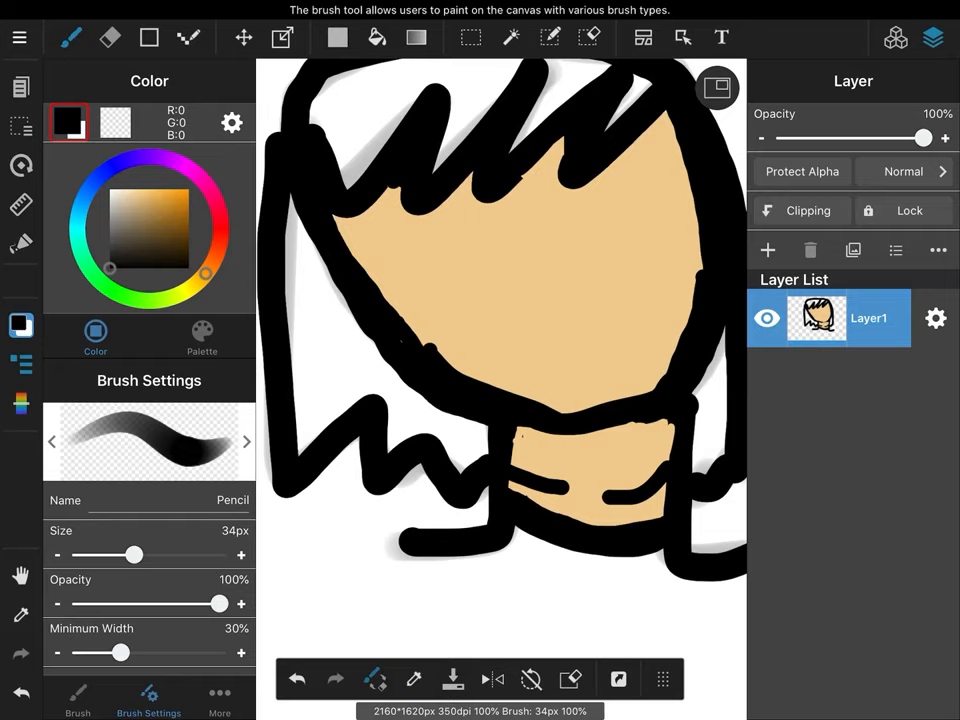
# Step: Draw two curved closed eyes and a small nose line in black
pyautogui.moveTo(400, 236); pyautogui.dragTo(510, 230)
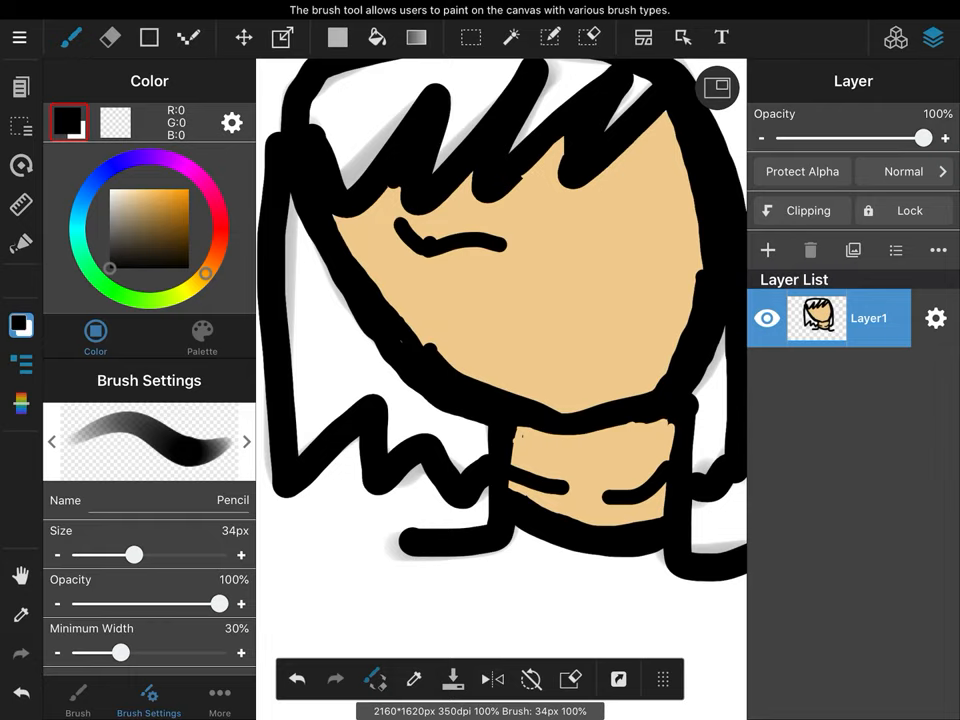
pyautogui.moveTo(604, 240); pyautogui.dragTo(680, 230)
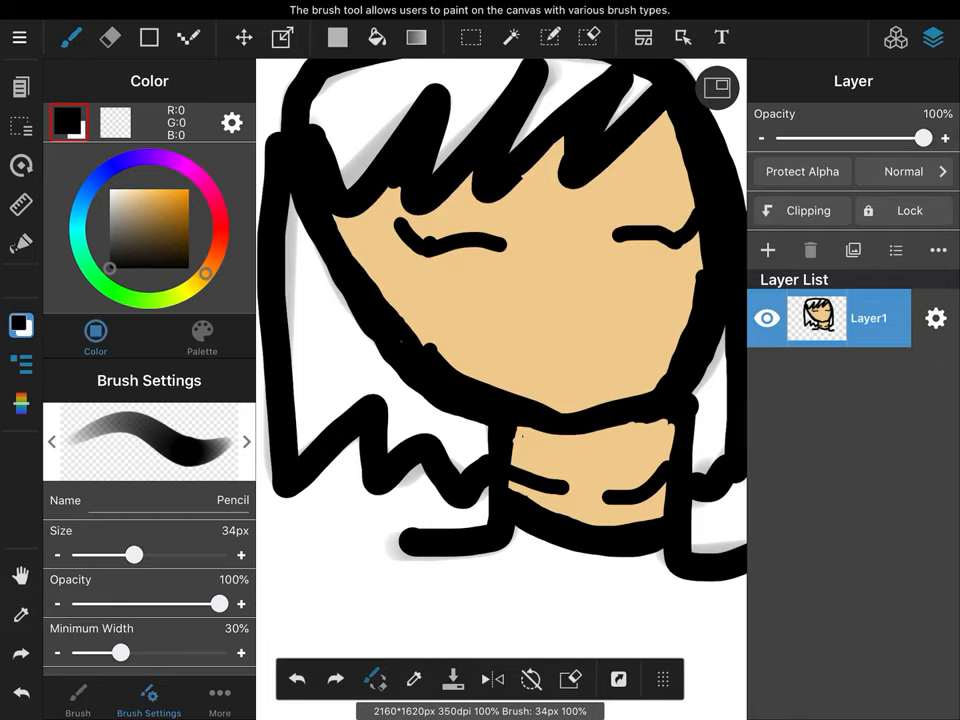
pyautogui.moveTo(136, 556); pyautogui.dragTo(96, 556)
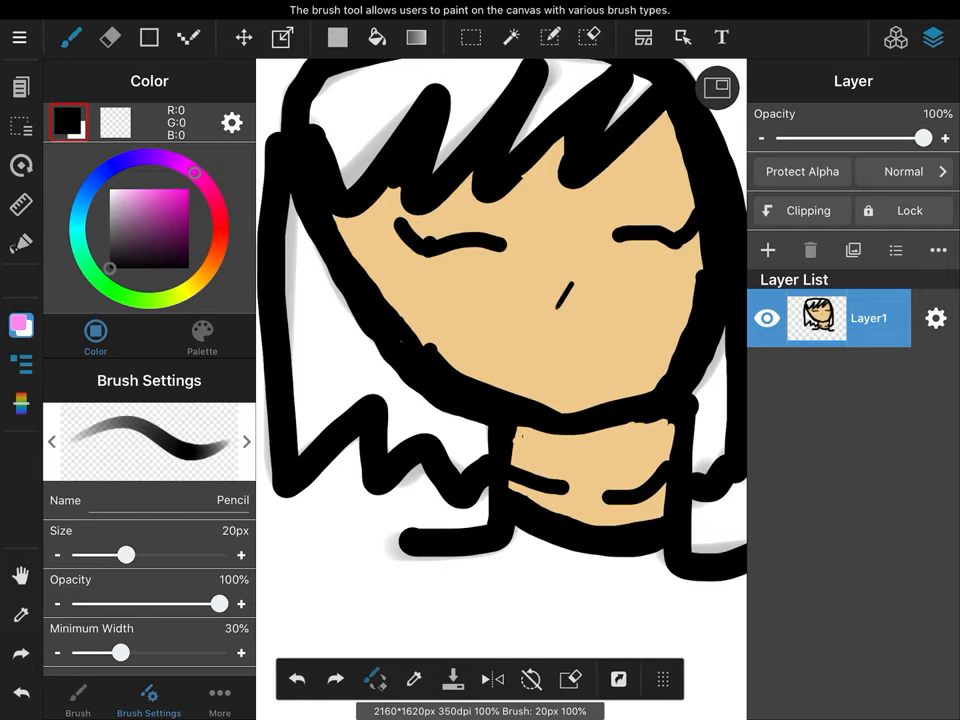
# Step: Draw an open mouth with tongue and colour the tongue pink
pyautogui.moveTo(556, 310); pyautogui.dragTo(570, 370)
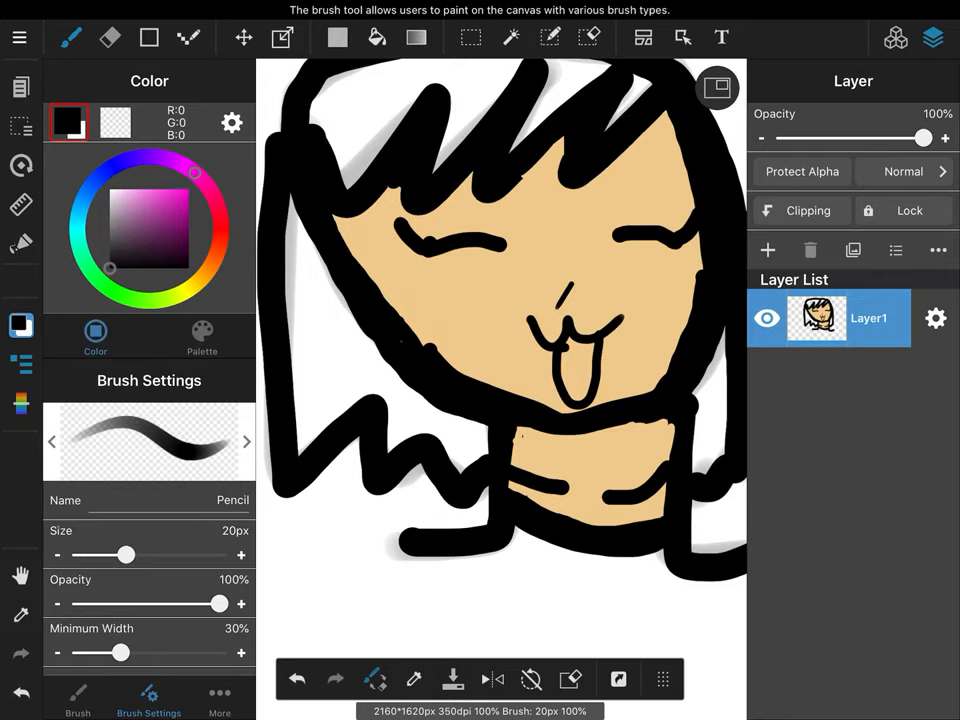
pyautogui.click(142, 198)
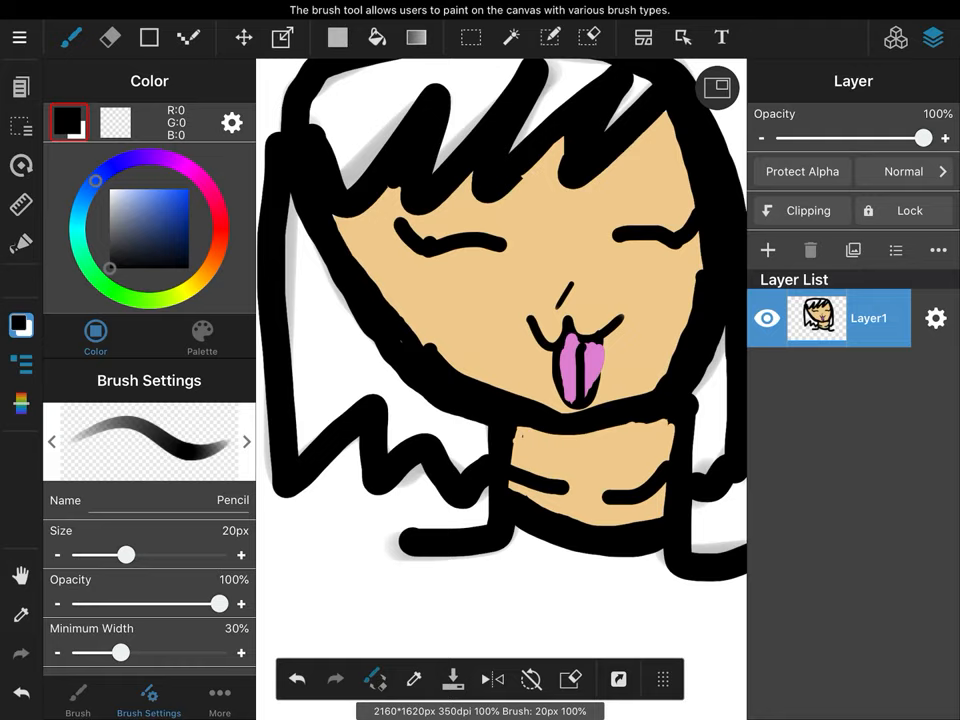
pyautogui.click(376, 36)
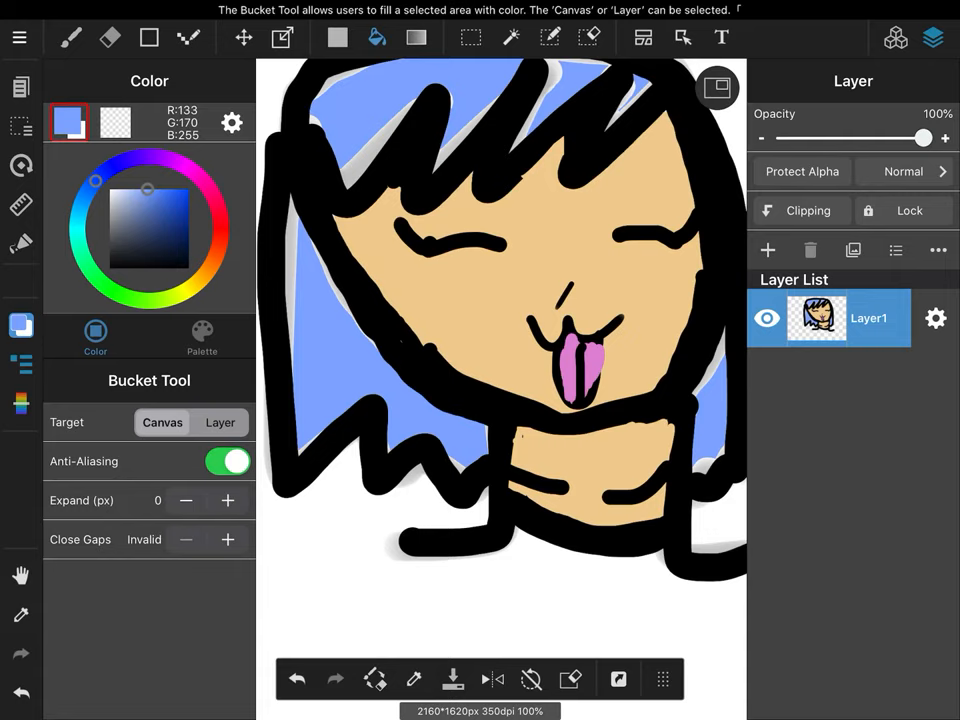
# Step: Paint light blue into the remaining white gaps of the hair by hand
pyautogui.click(70, 36)
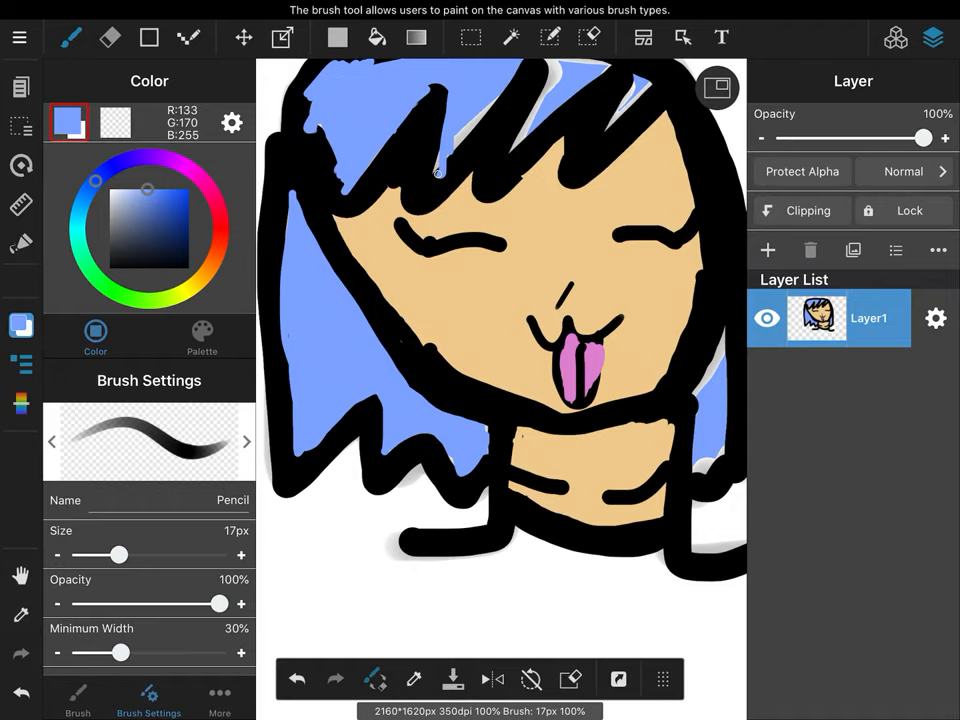
pyautogui.moveTo(450, 160); pyautogui.dragTo(610, 56)
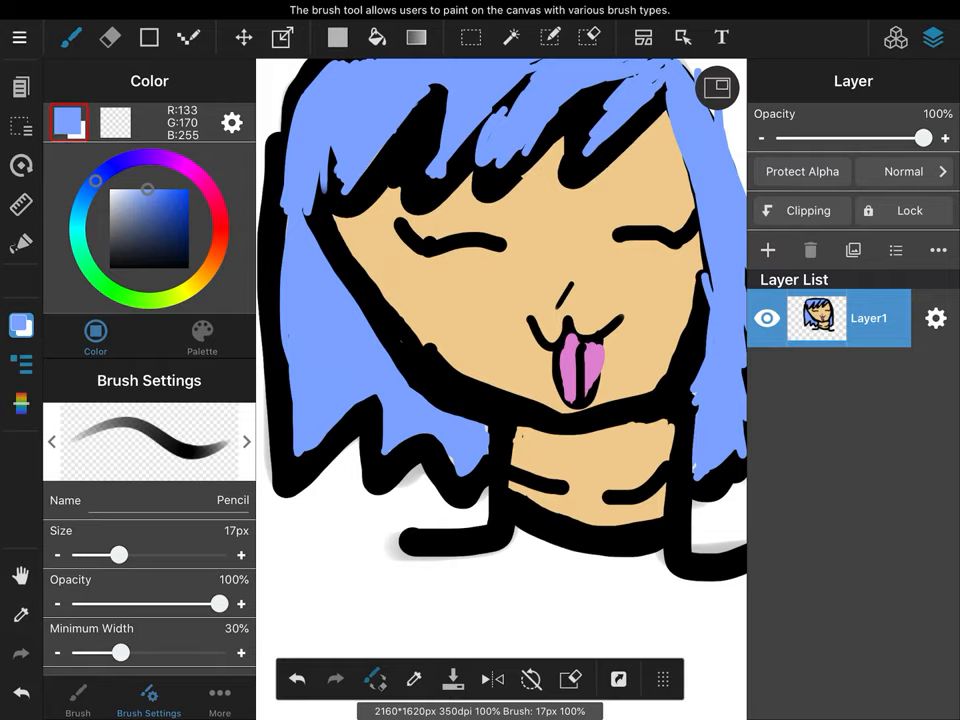
# Step: Brush soft white Watercolor (Wet) highlights across the top of the blue hair
pyautogui.click(246, 442)
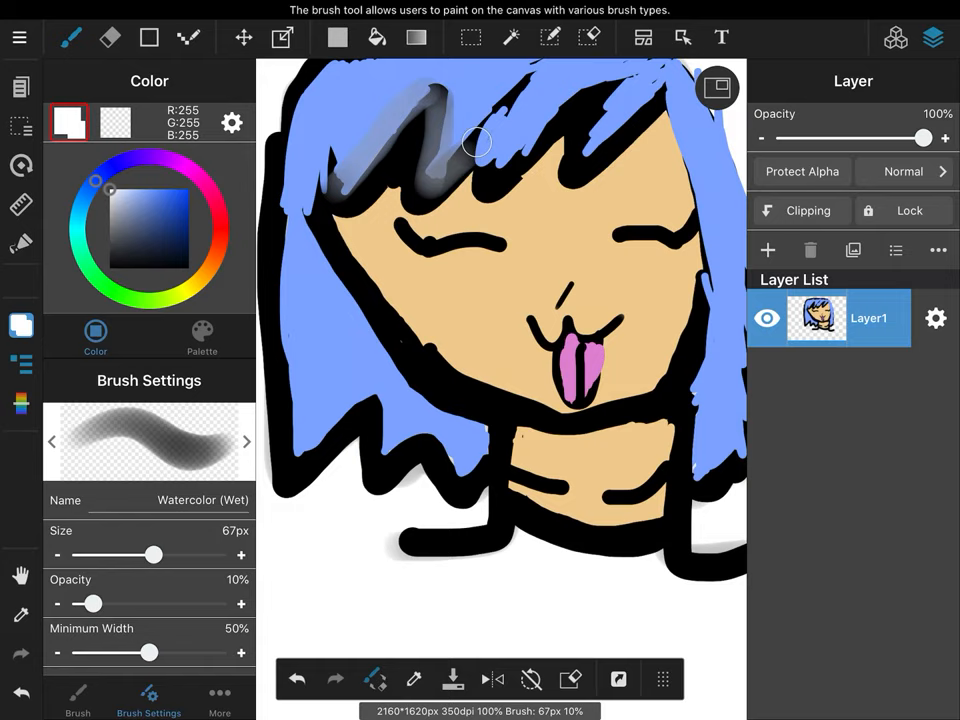
pyautogui.moveTo(478, 144); pyautogui.dragTo(358, 250)
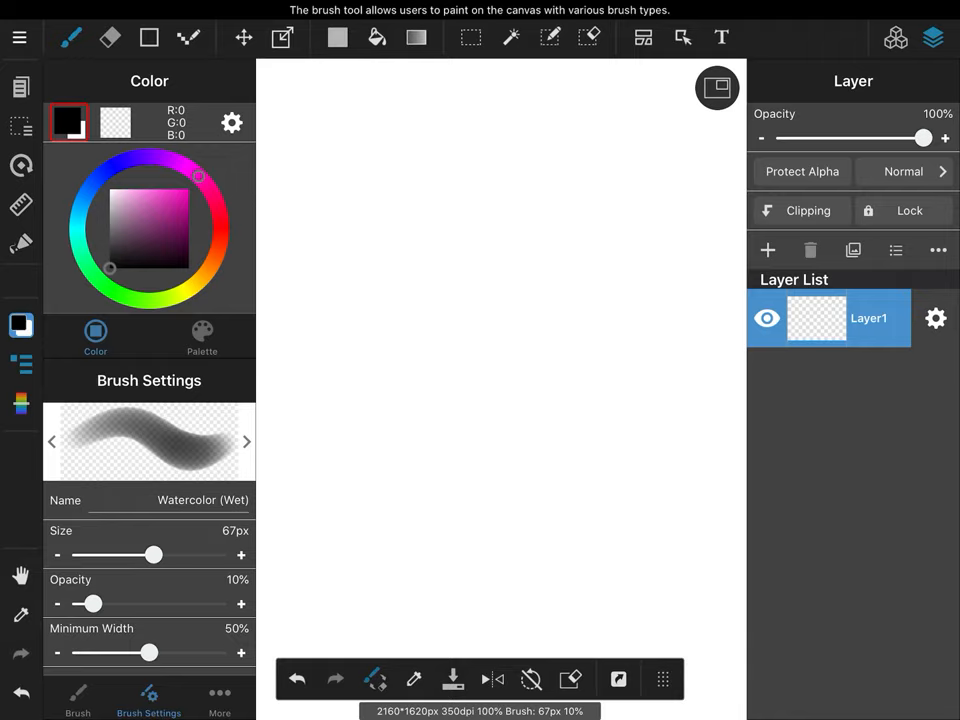
# Step: Paint two trial watercolour strokes across the top of the blank canvas
pyautogui.moveTo(320, 160); pyautogui.dragTo(650, 124)
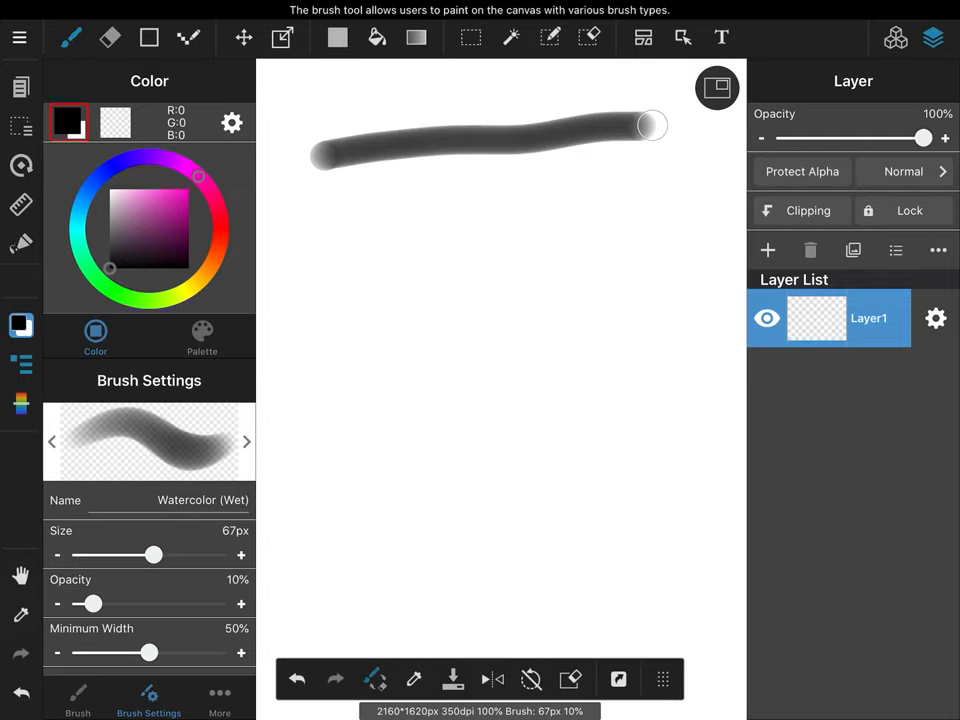
pyautogui.moveTo(650, 124); pyautogui.dragTo(320, 284)
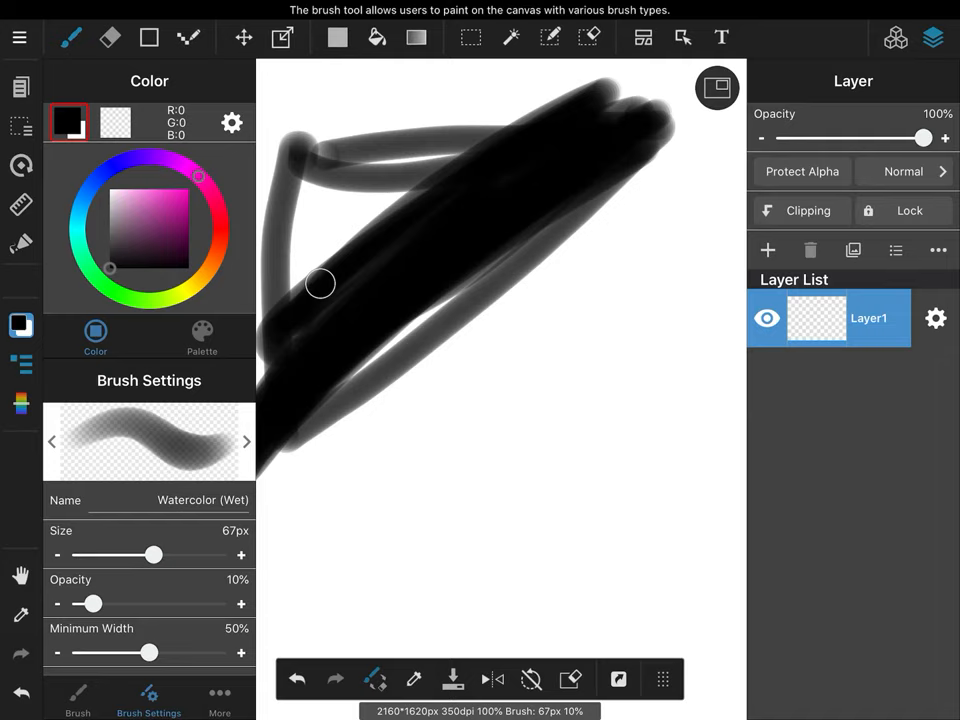
pyautogui.click(296, 680)
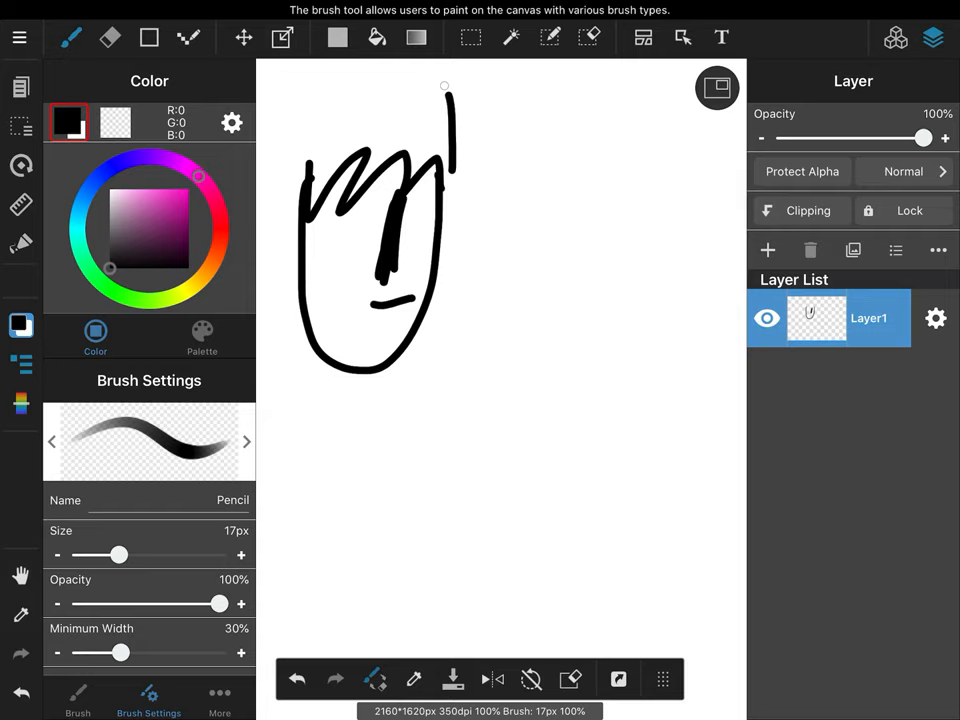
# Step: Draw a hair line on the head and extend the long hair outline past the shoulders
pyautogui.moveTo(444, 80); pyautogui.dragTo(290, 460)
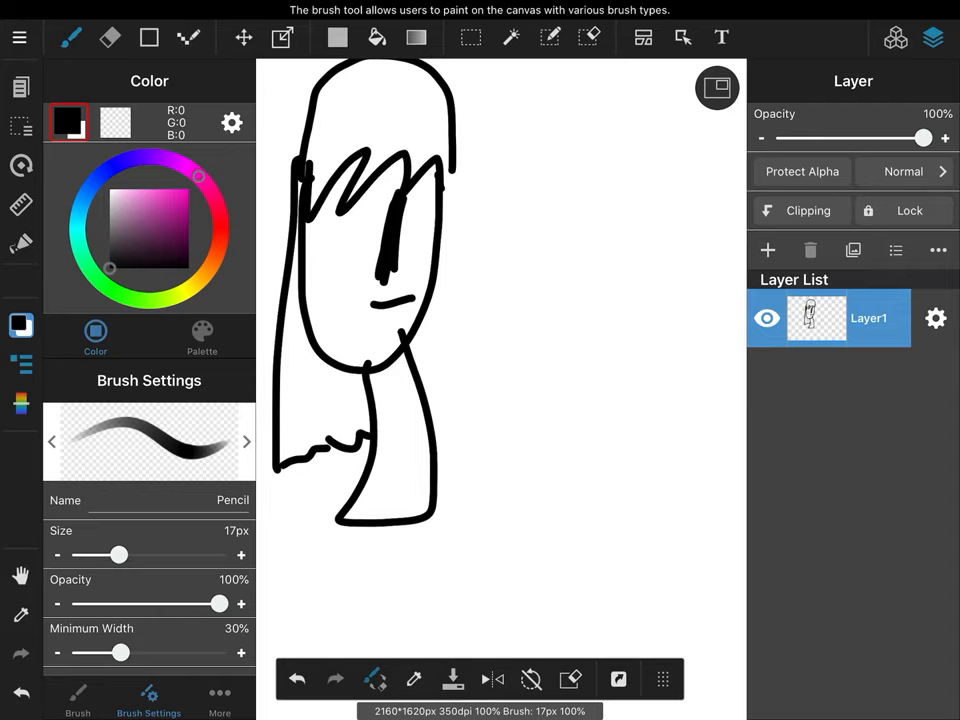
pyautogui.moveTo(600, 130); pyautogui.dragTo(670, 290)
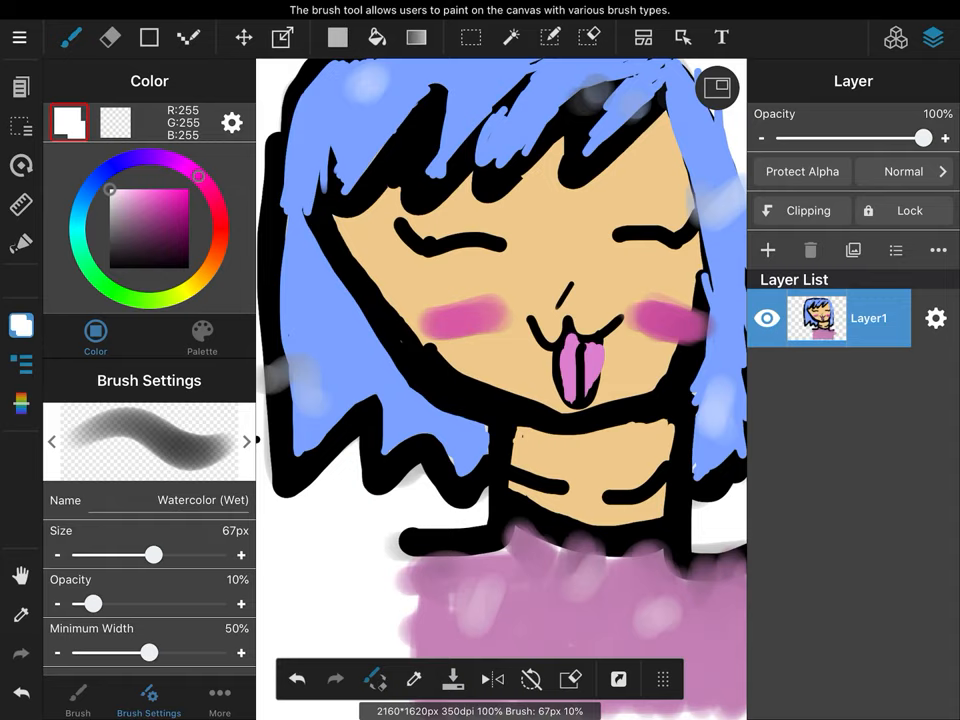
# Step: Switch briefly to the Stipple Pen, then to the Text tool from the top toolbar
pyautogui.click(246, 442)
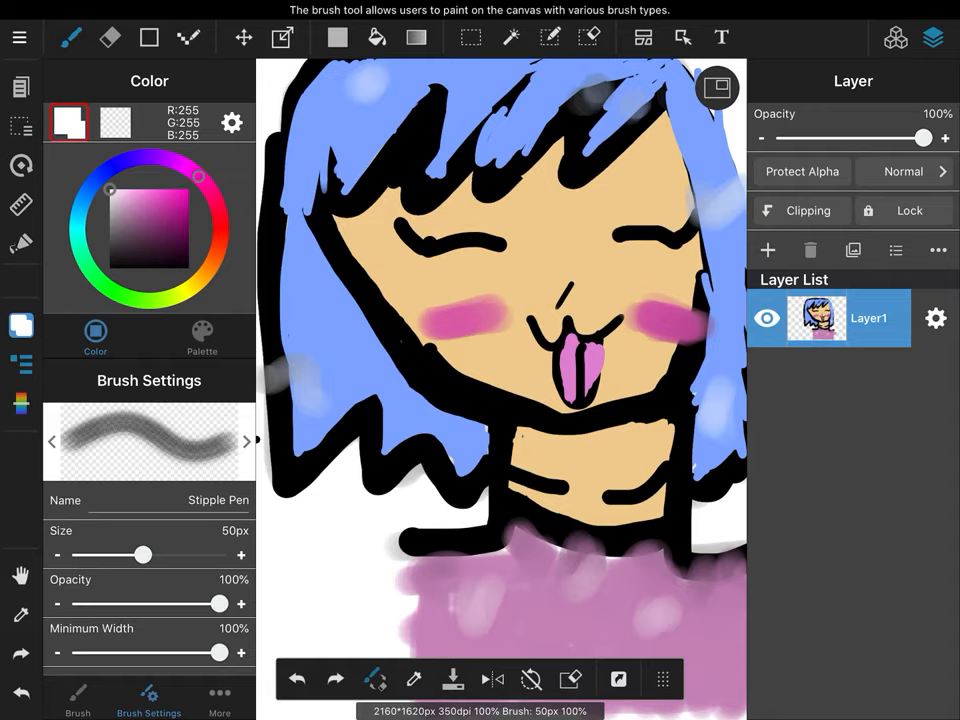
pyautogui.click(720, 36)
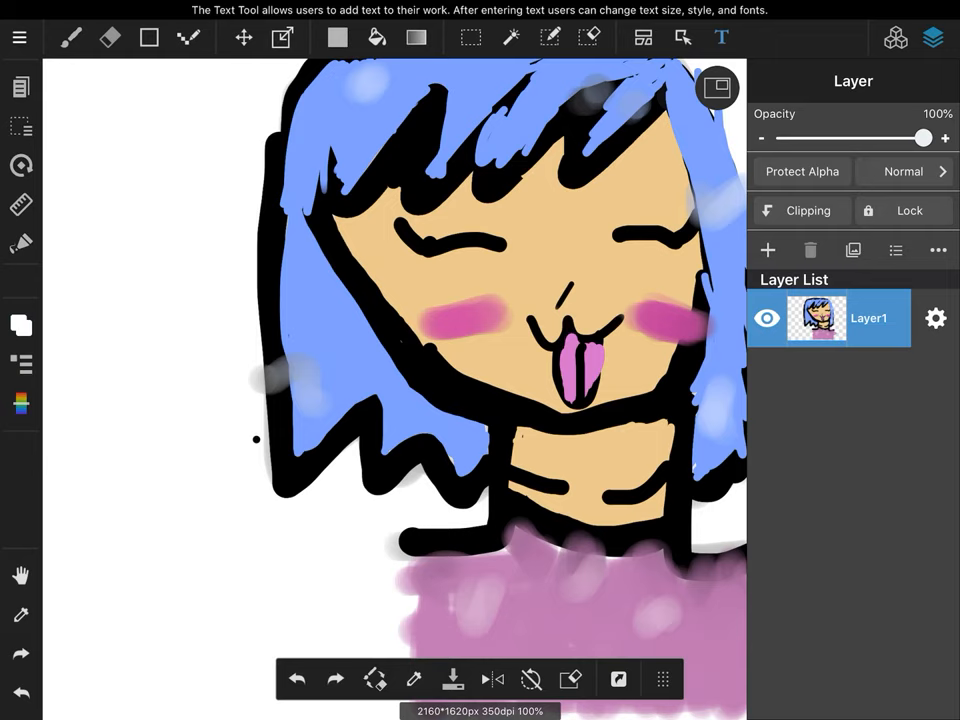
# Step: Type the goodbye message ending "I'll see you later BY... marry Christmas" into the Add Text field, then bring up the symbol keyboard
pyautogui.click(720, 36)
pyautogui.write('So')
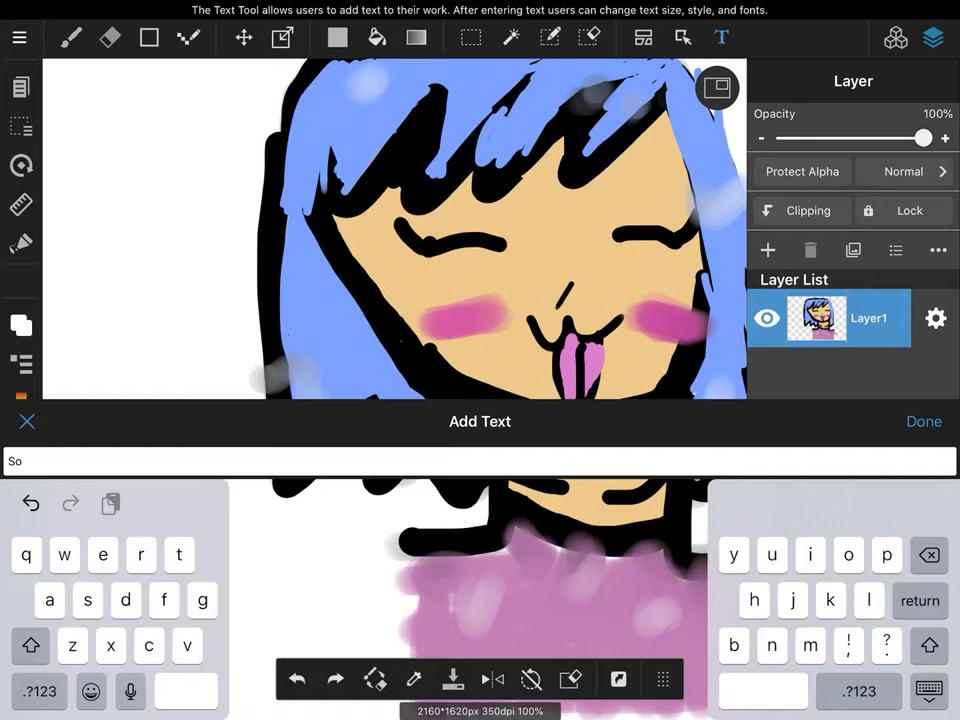
pyautogui.write('guys that is going to be the end o')
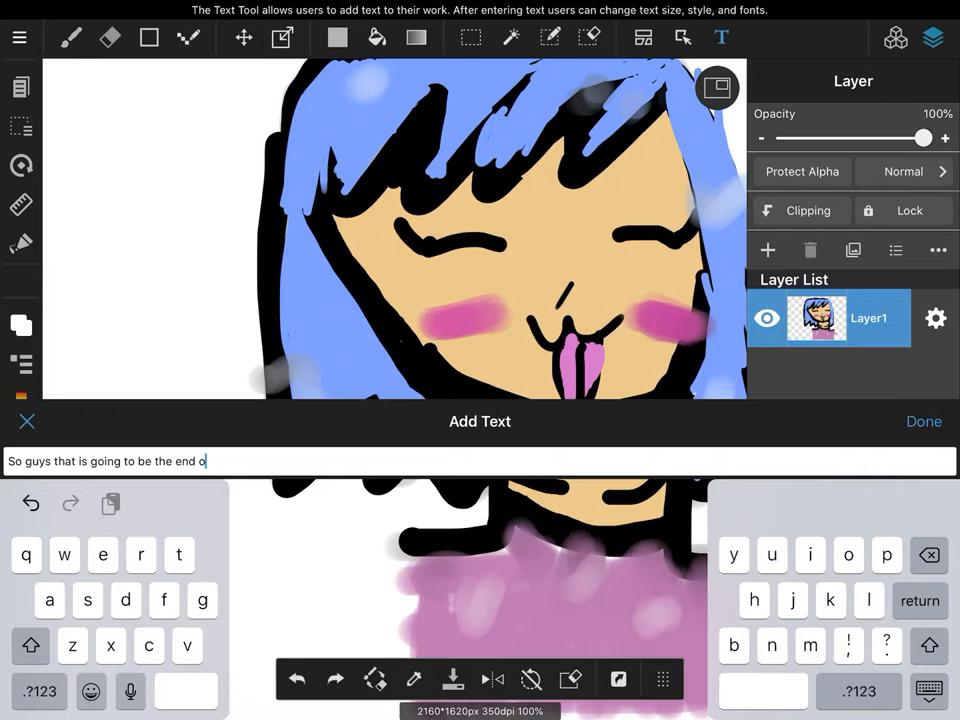
pyautogui.write('f the video and i')
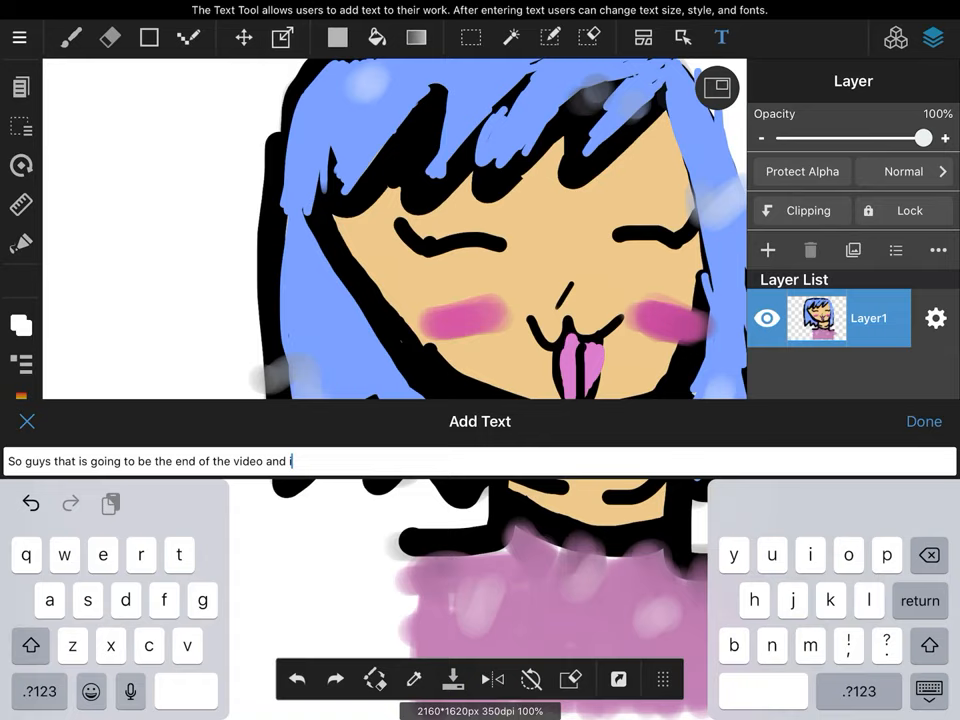
pyautogui.write("'ll see you later BYEEEEEE and")
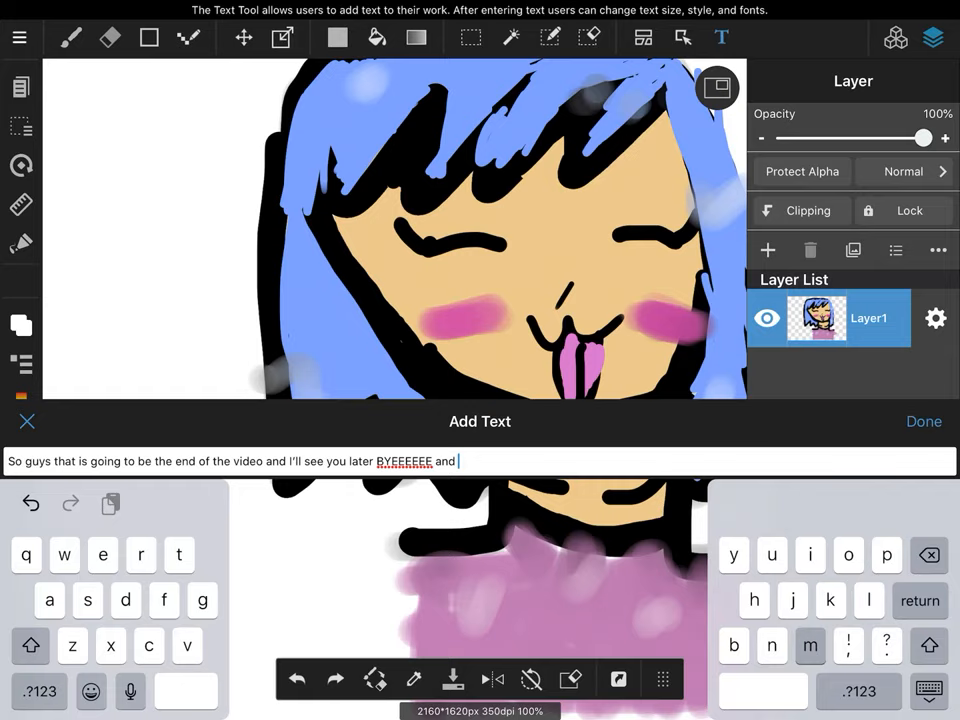
pyautogui.write('marry Christmas')
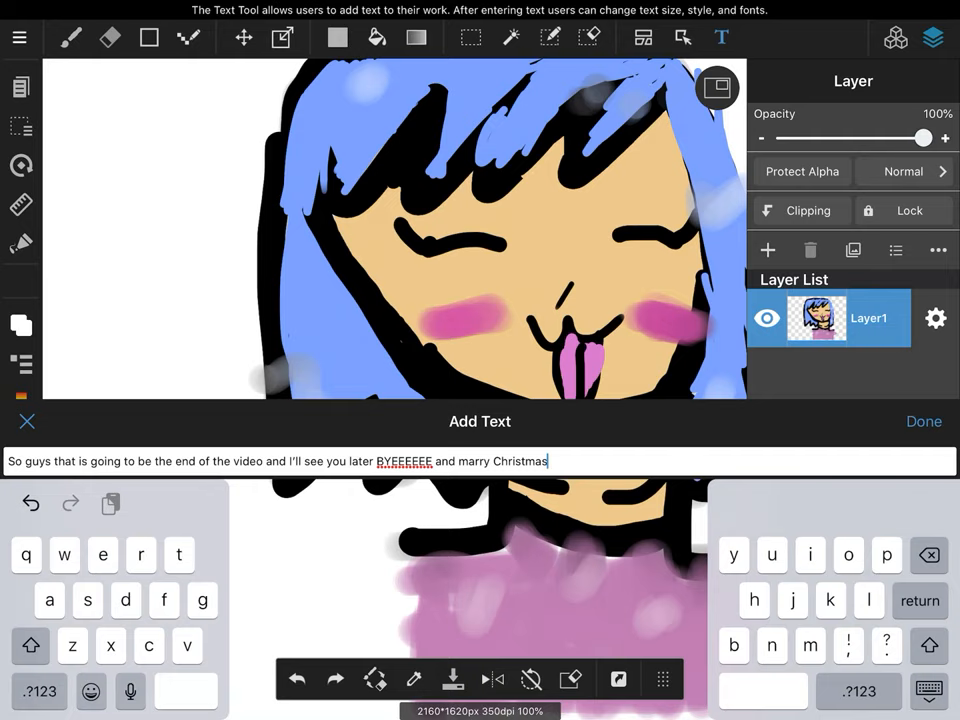
pyautogui.click(40, 692)
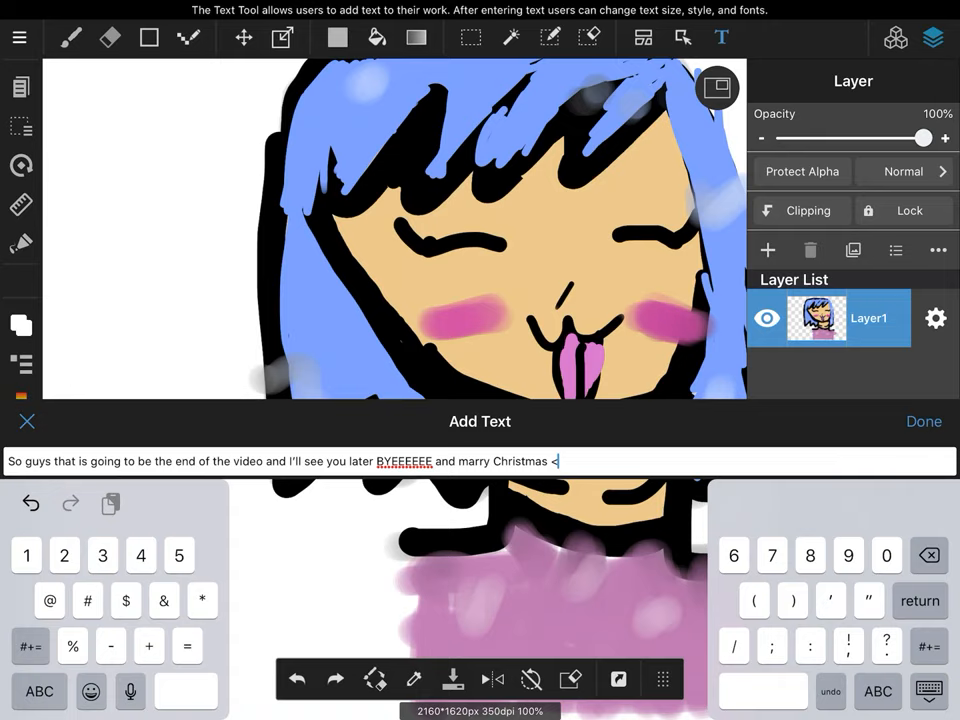